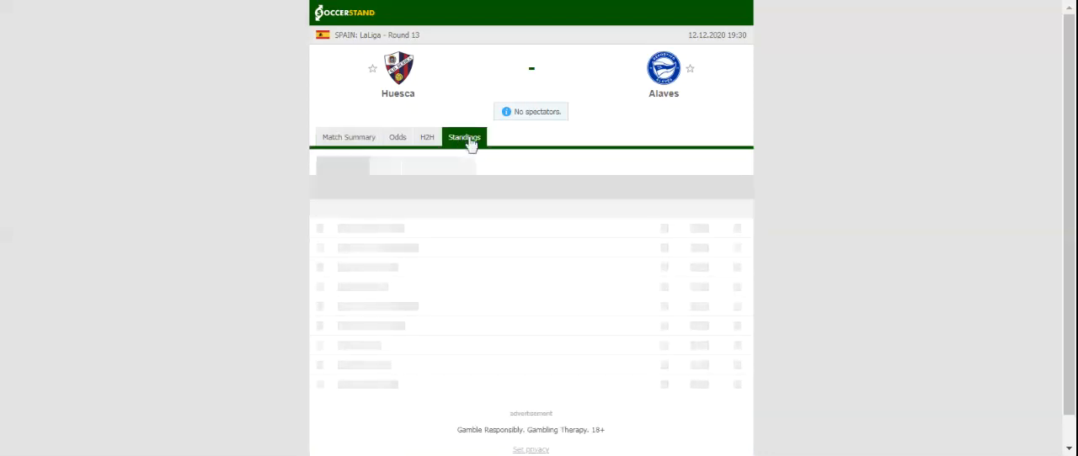
# View the LaLiga standings table, then the Huesca vs Alaves head-to-head recent matches
pyautogui.click(463, 136)
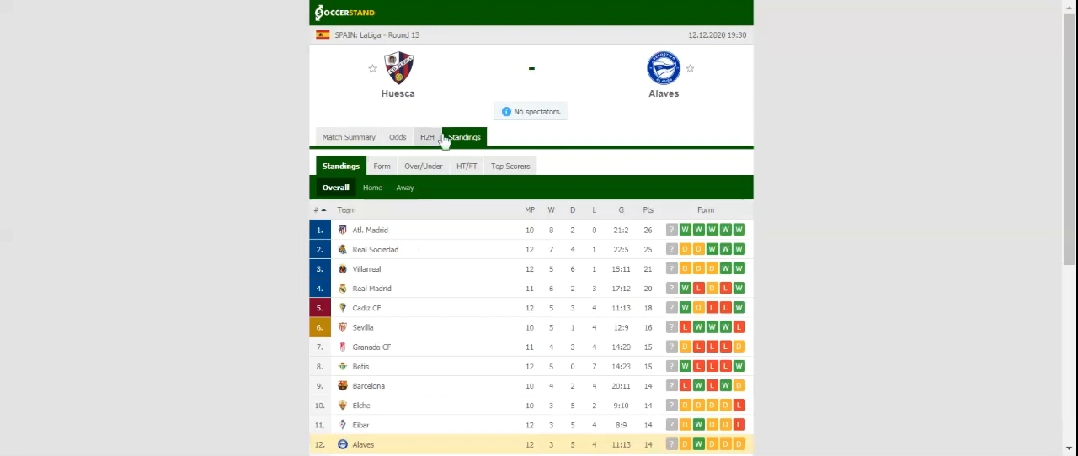
pyautogui.click(426, 136)
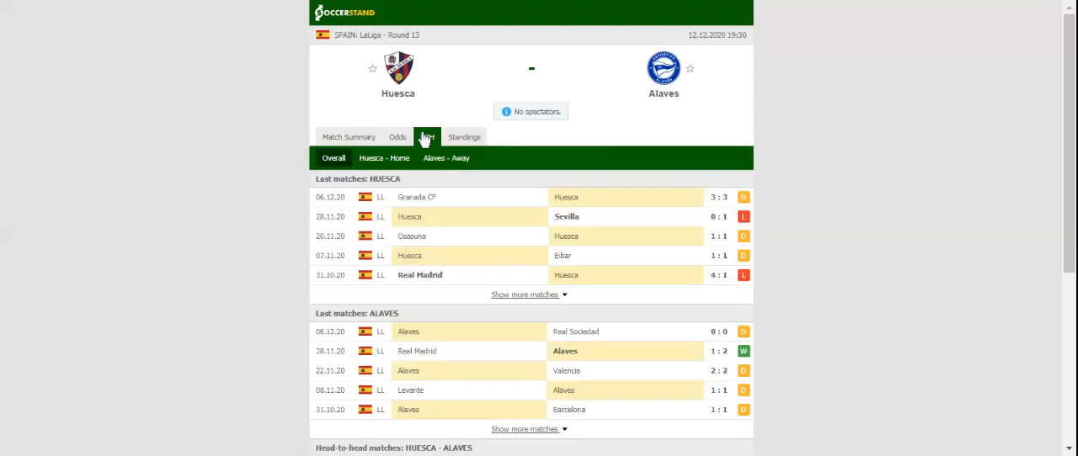